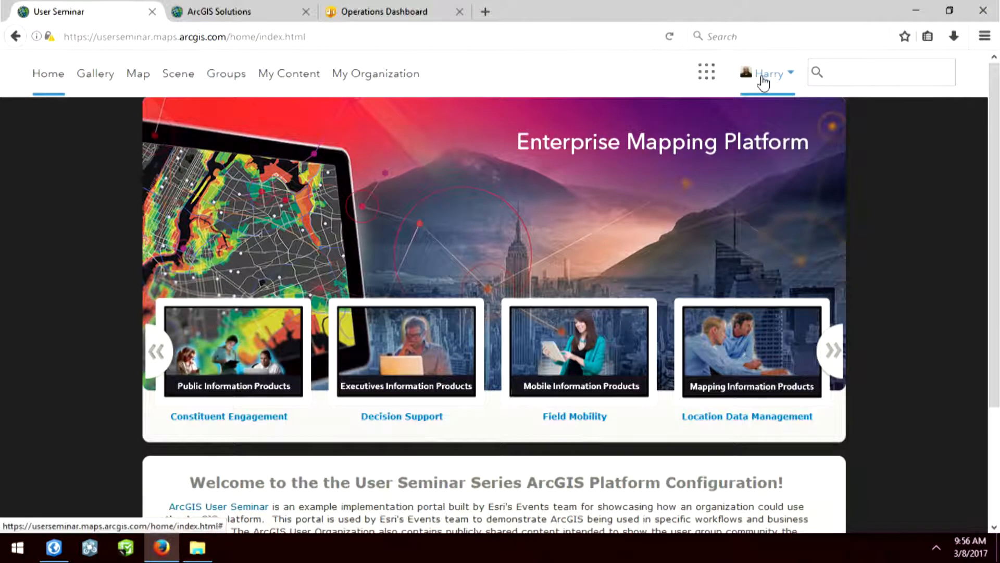
pyautogui.moveTo(769, 73)
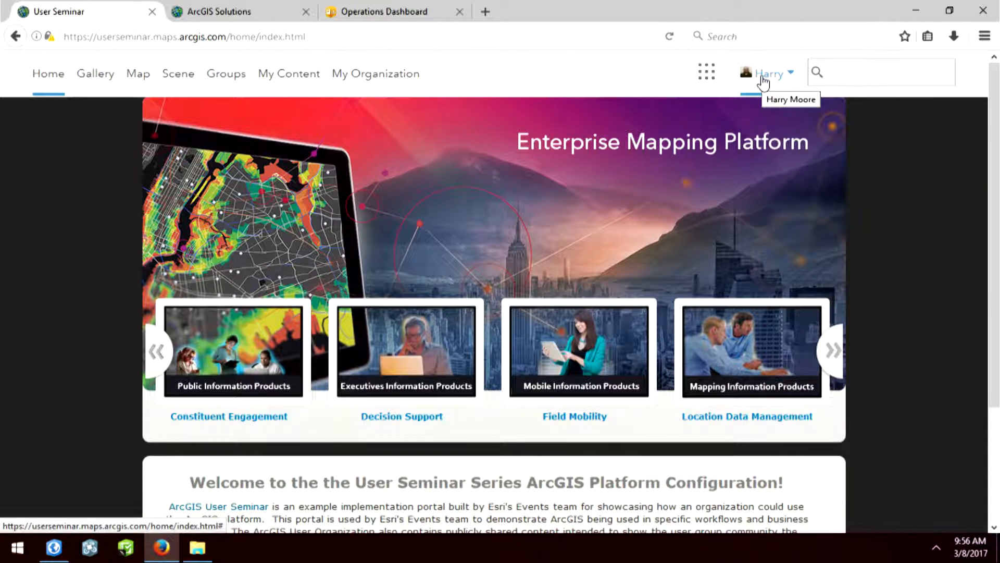
# Open your own user profile page from the account menu.
pyautogui.click(768, 73)
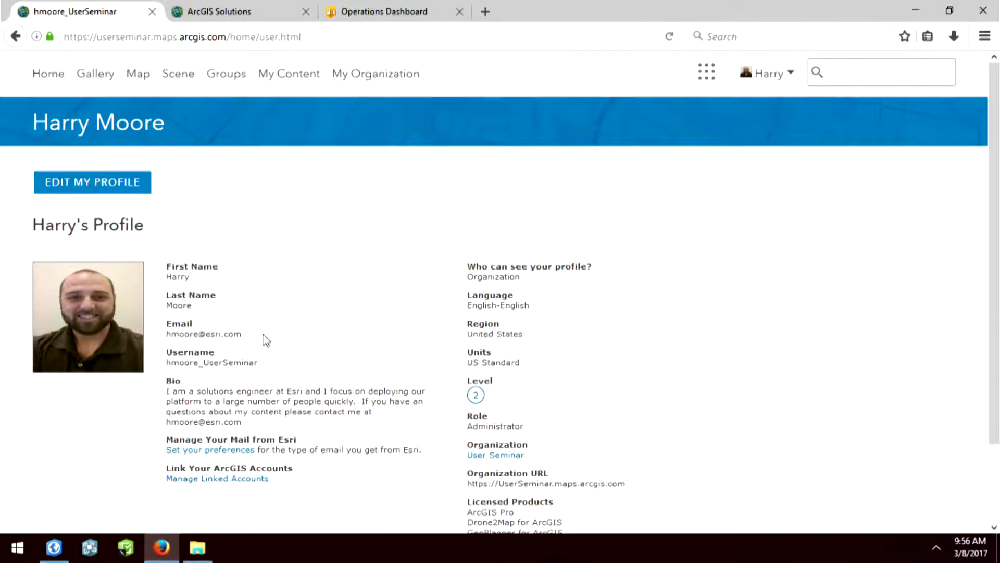
pyautogui.moveTo(374, 370)
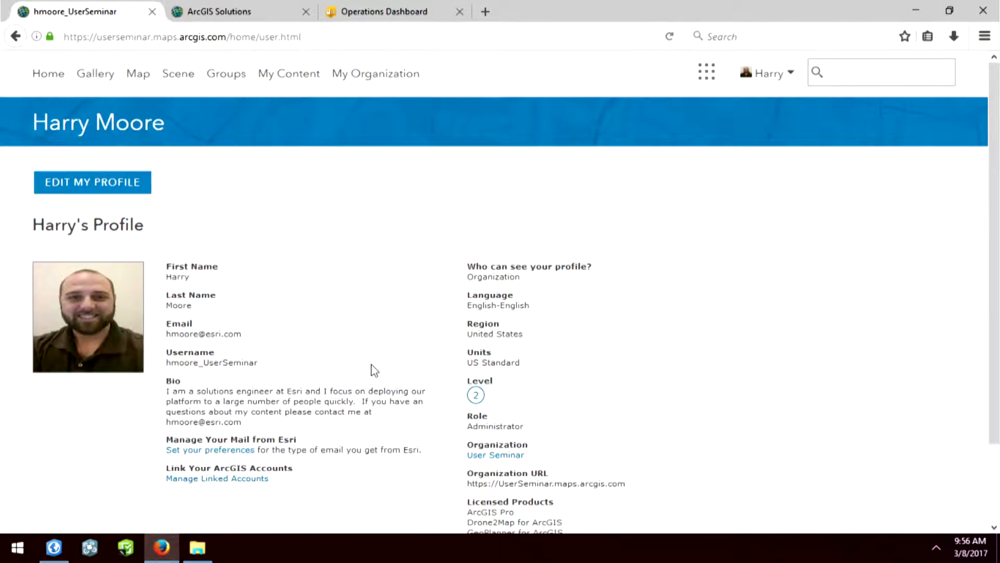
pyautogui.moveTo(226, 73)
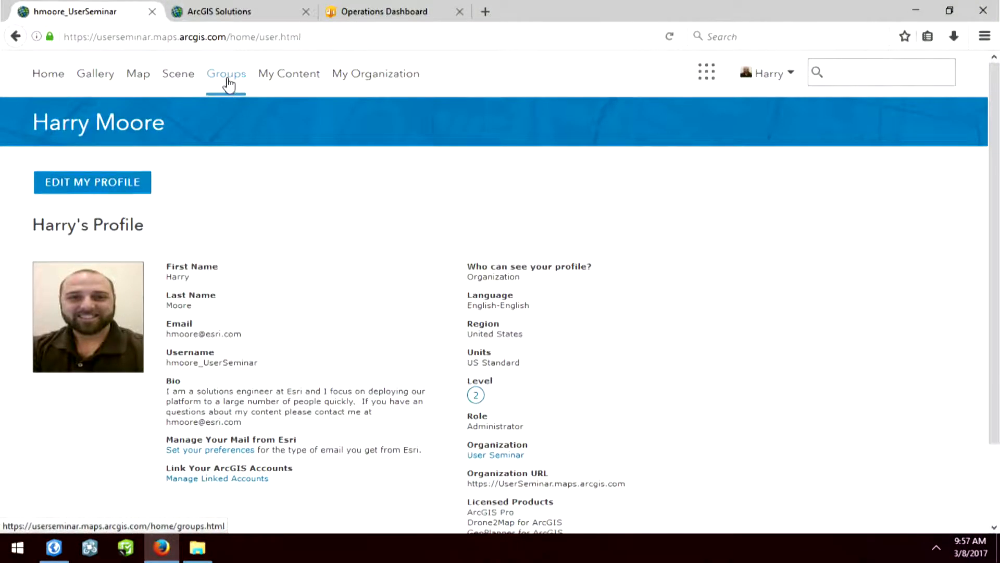
# Open the Field Operations group from the Groups list.
pyautogui.click(226, 73)
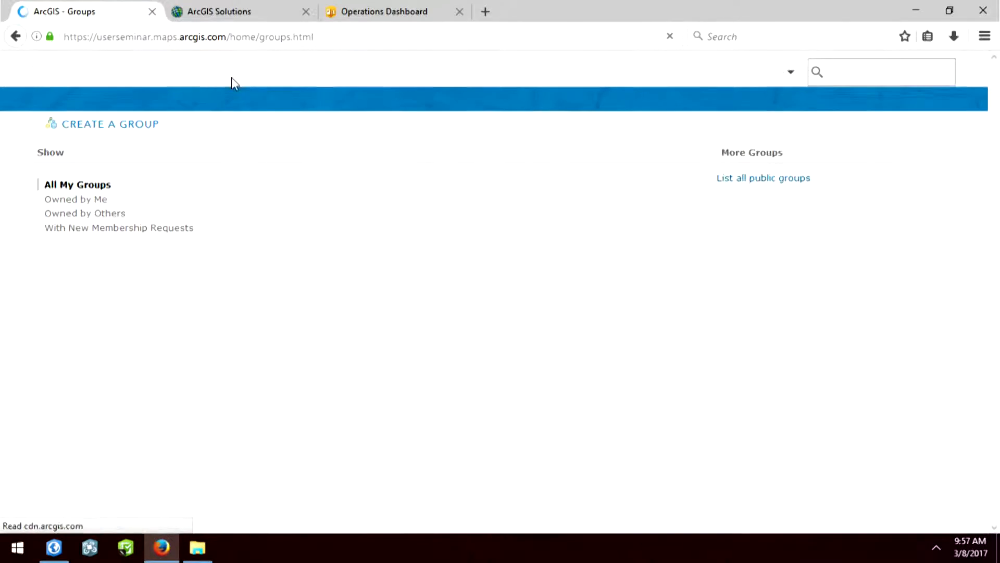
pyautogui.click(226, 73)
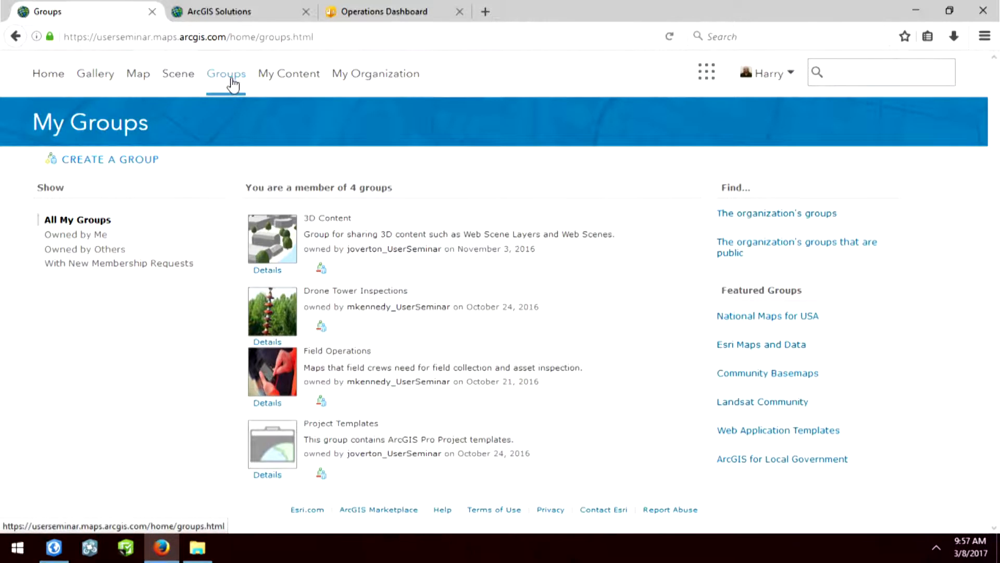
pyautogui.click(336, 351)
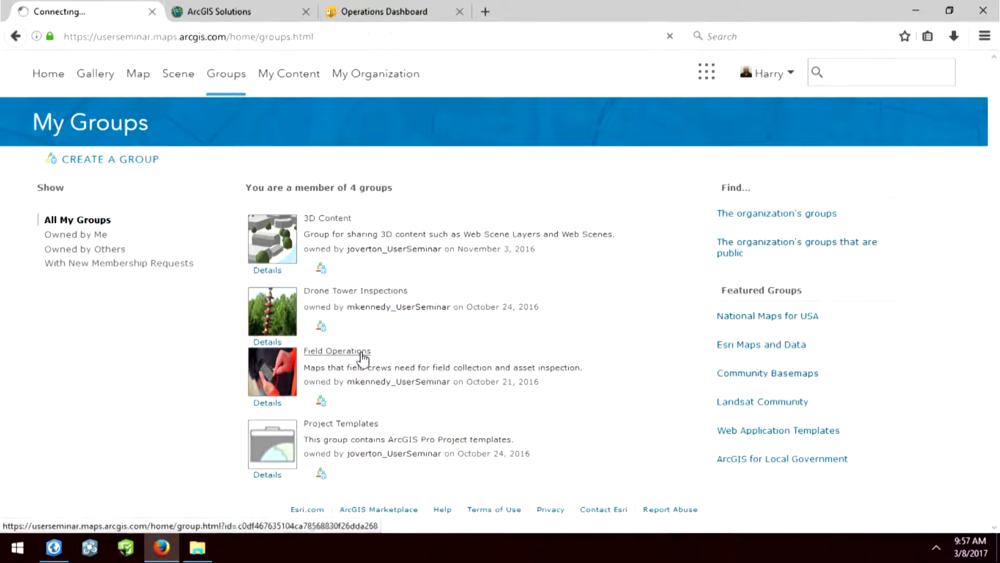
pyautogui.click(337, 351)
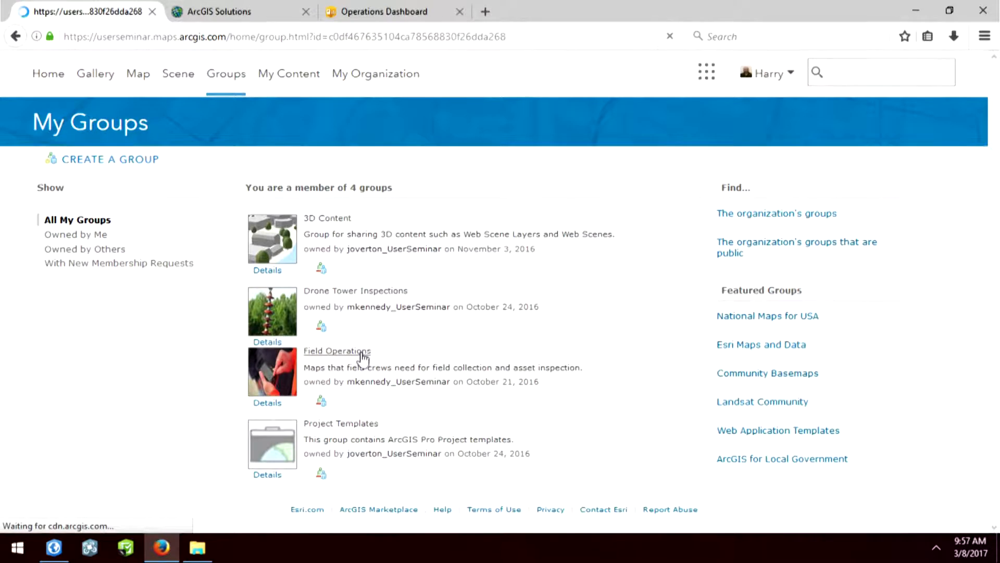
pyautogui.click(337, 350)
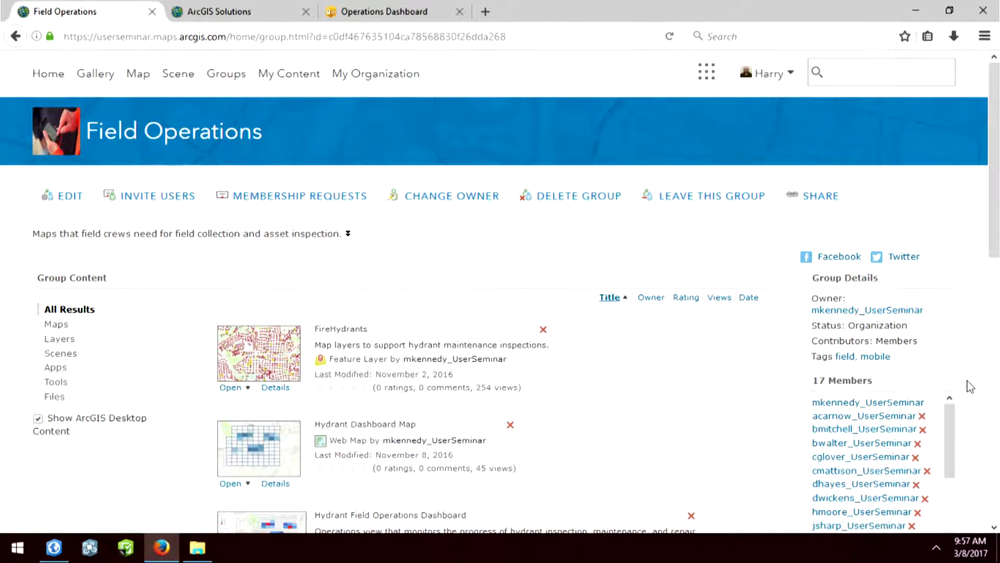
# Scroll the group content down to the Hydrant Priority Inspection web map.
pyautogui.scroll(-3)
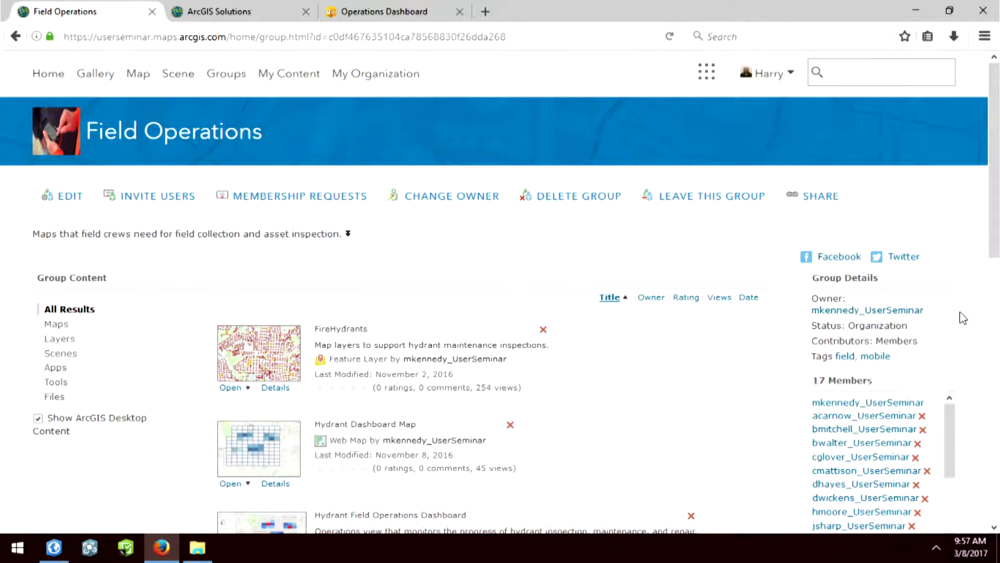
pyautogui.scroll(-3)
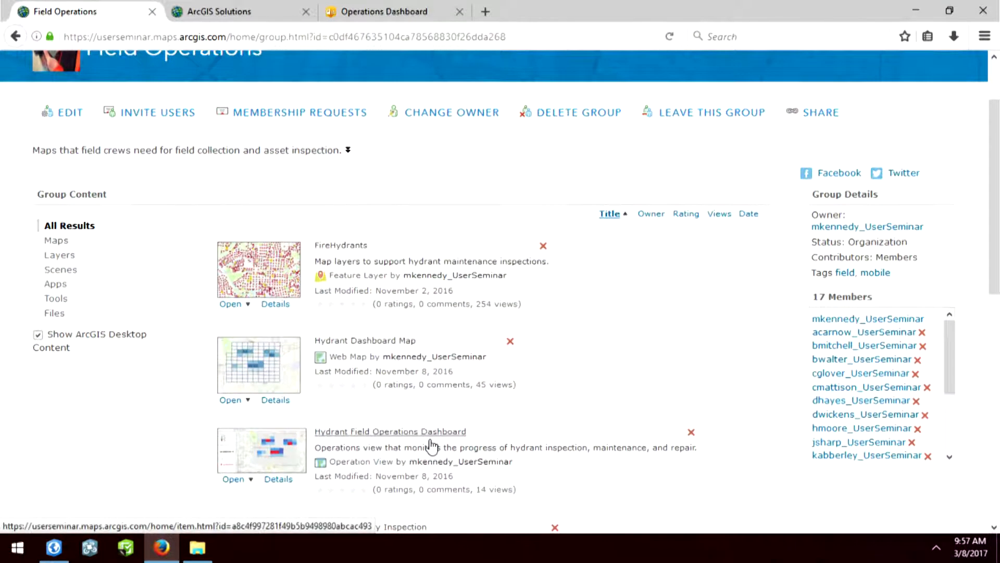
pyautogui.scroll(-3)
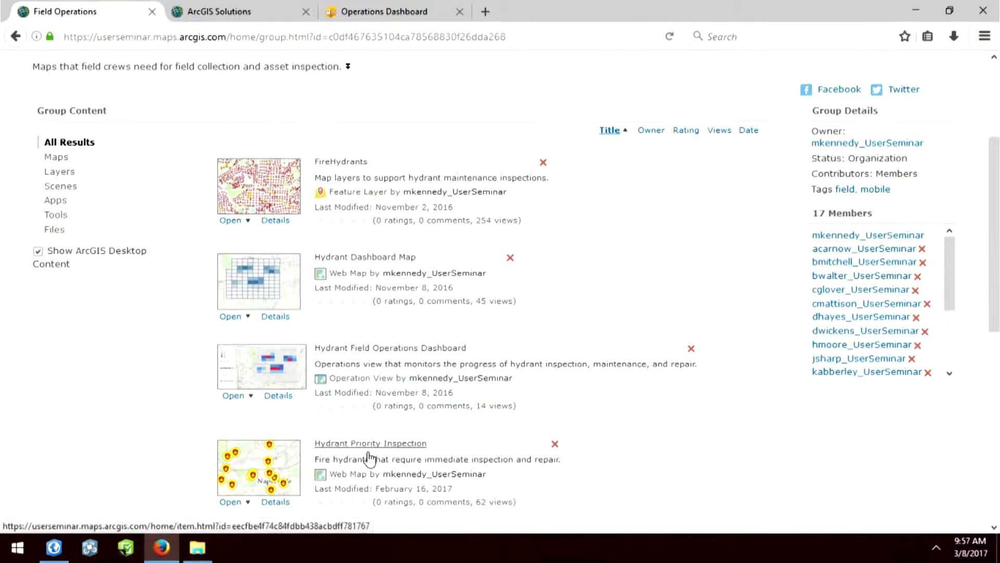
pyautogui.moveTo(258, 475)
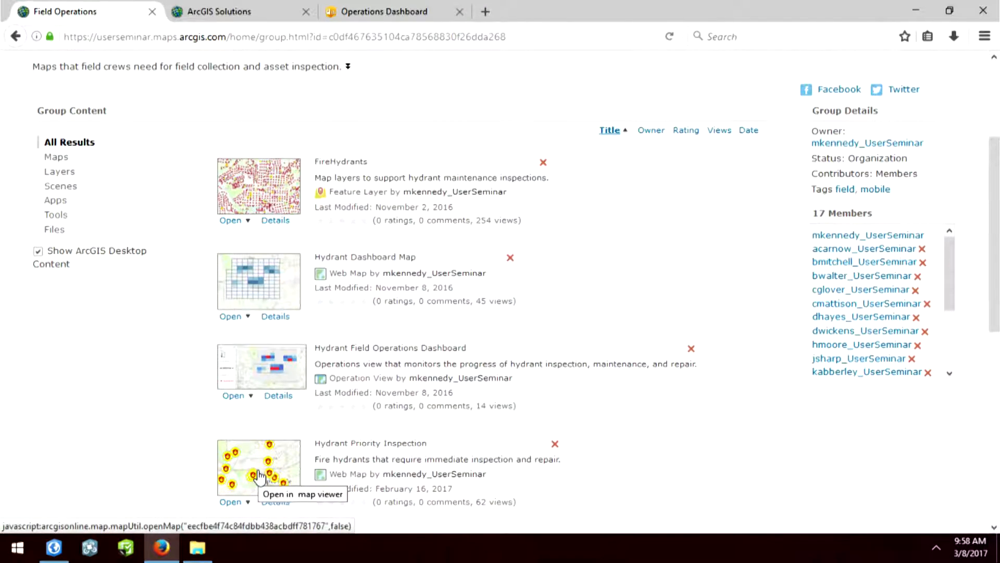
# Open the Hydrant Priority Inspection web map in Map Viewer.
pyautogui.click(258, 469)
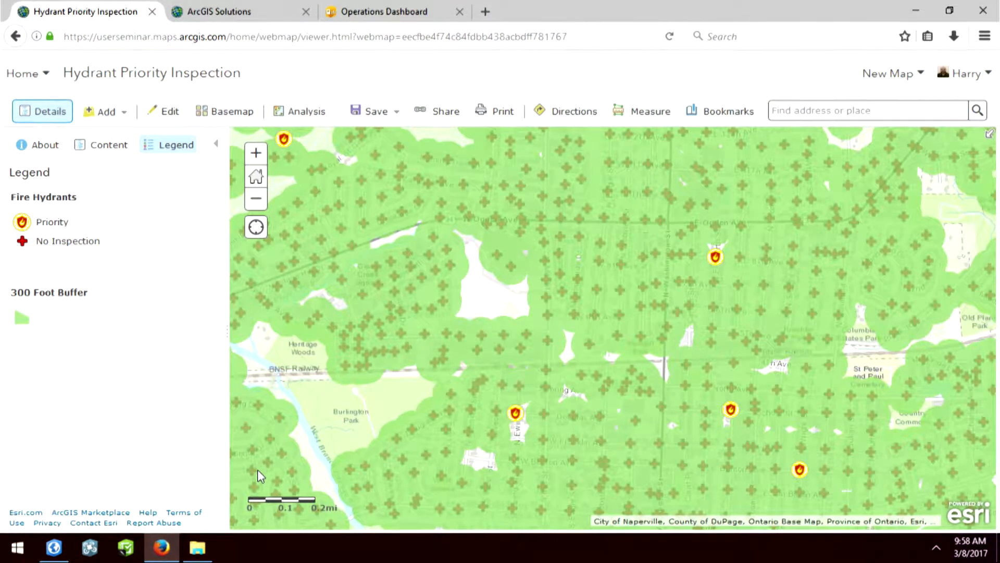
pyautogui.moveTo(517, 421)
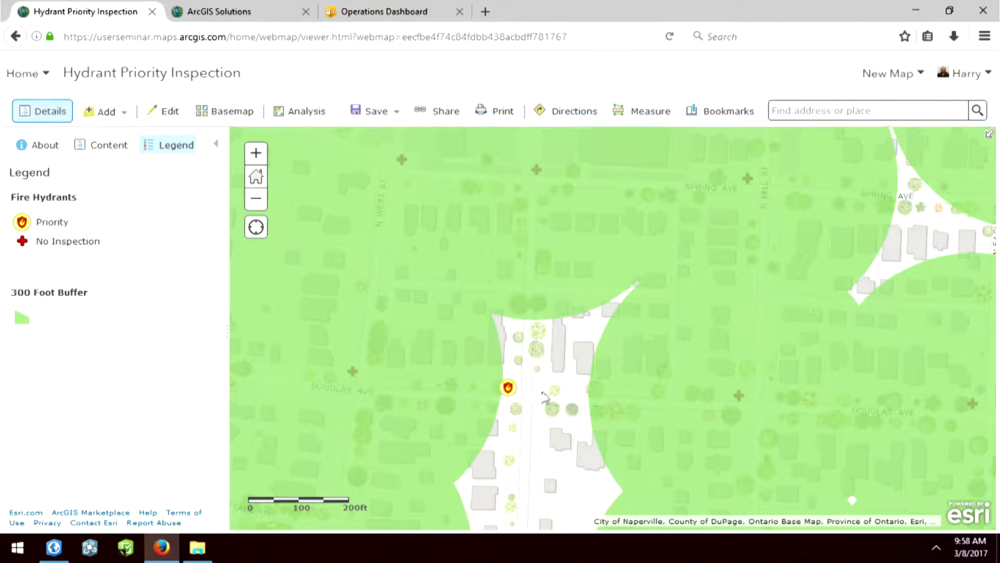
pyautogui.moveTo(542, 396)
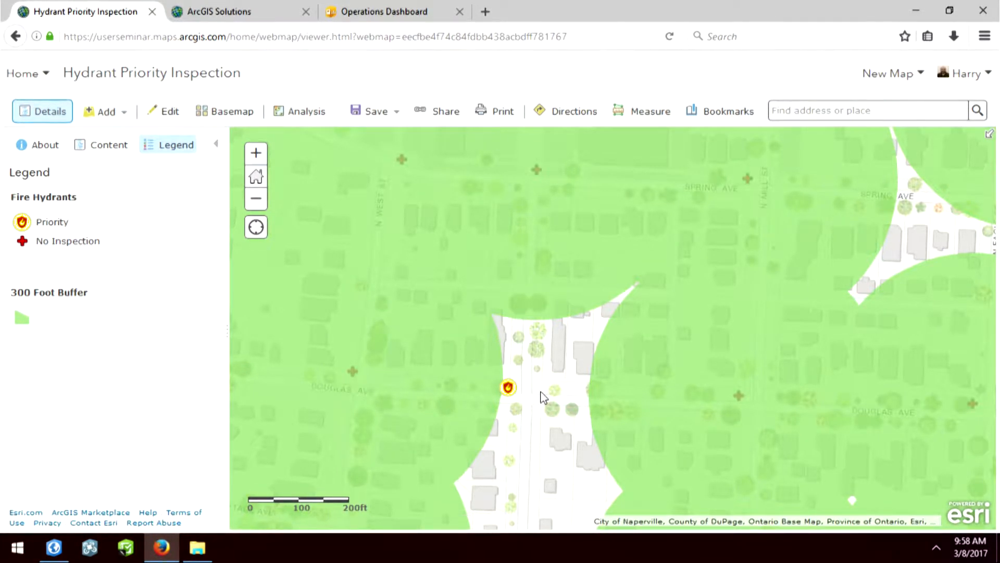
pyautogui.moveTo(532, 396)
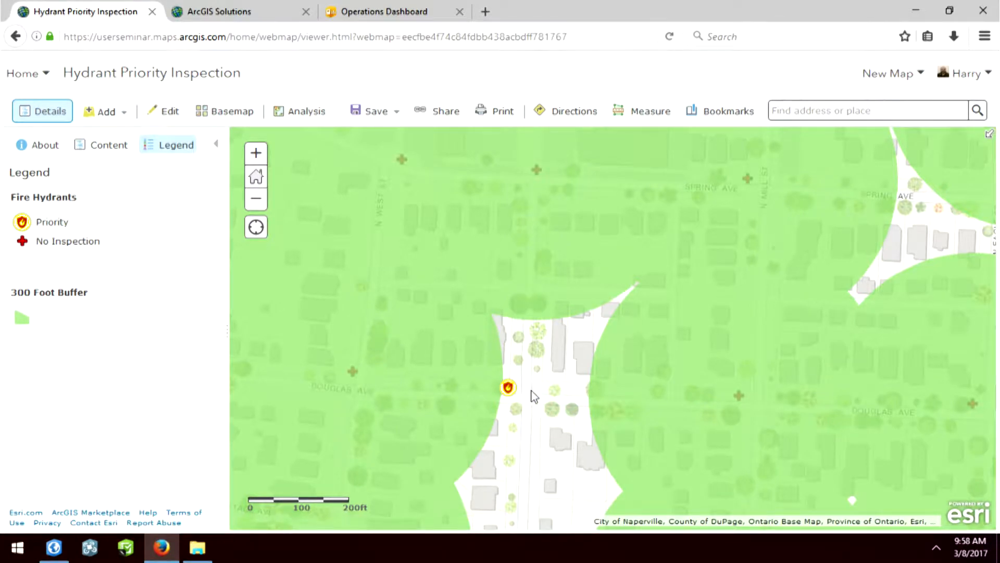
pyautogui.moveTo(614, 303)
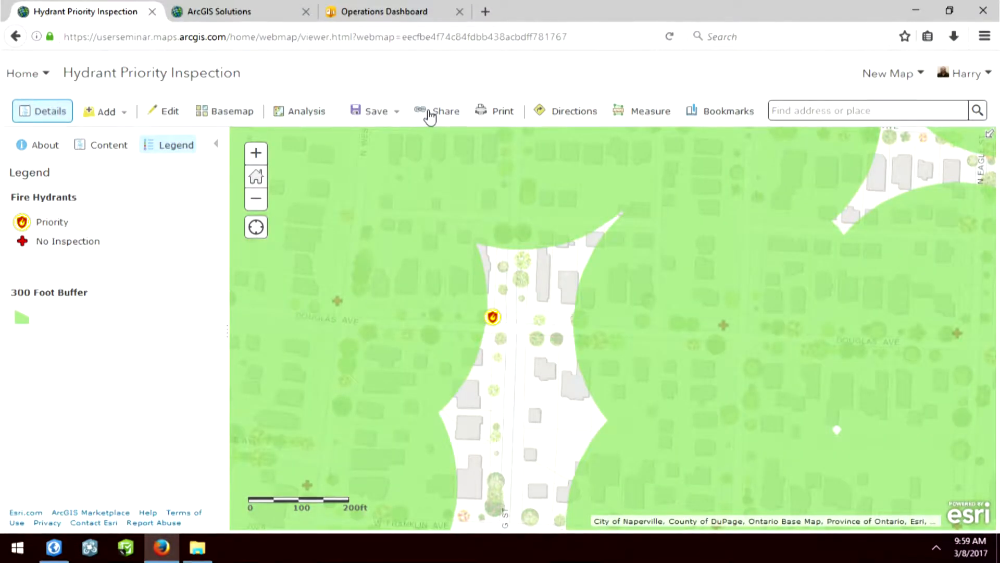
# Create a Web AppBuilder app named Hydrant Priority Inspection from the map's Share options.
pyautogui.click(445, 110)
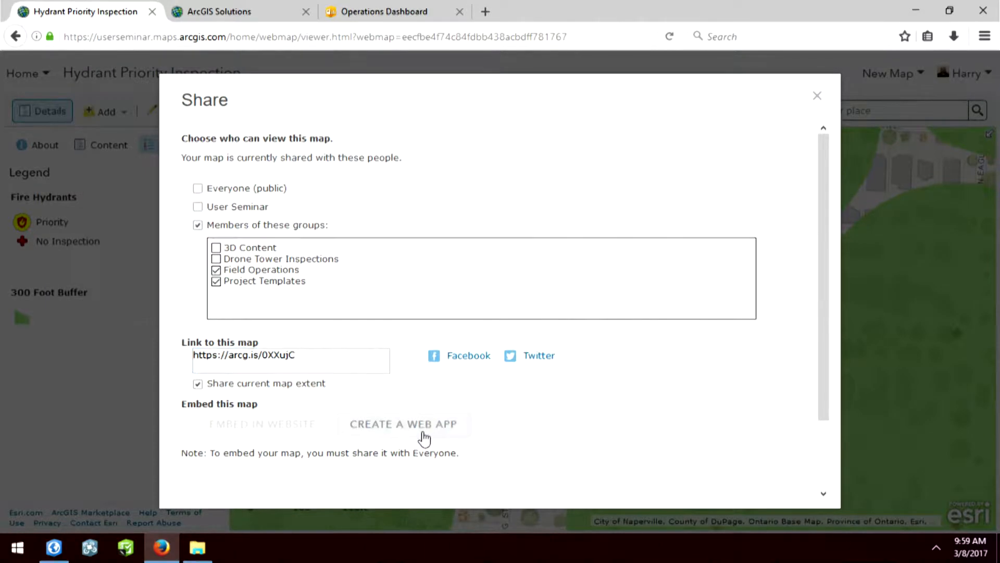
pyautogui.click(403, 424)
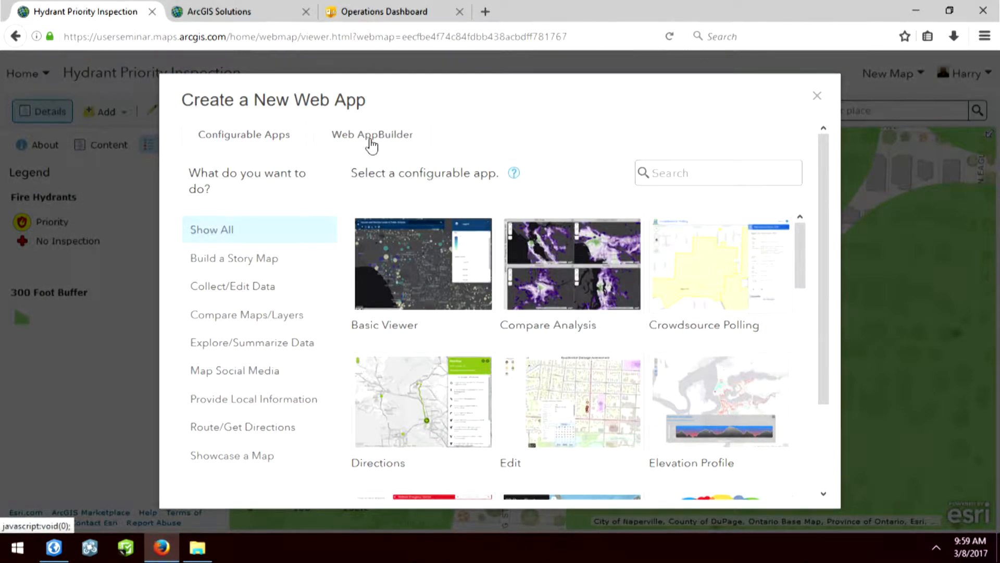
pyautogui.click(372, 135)
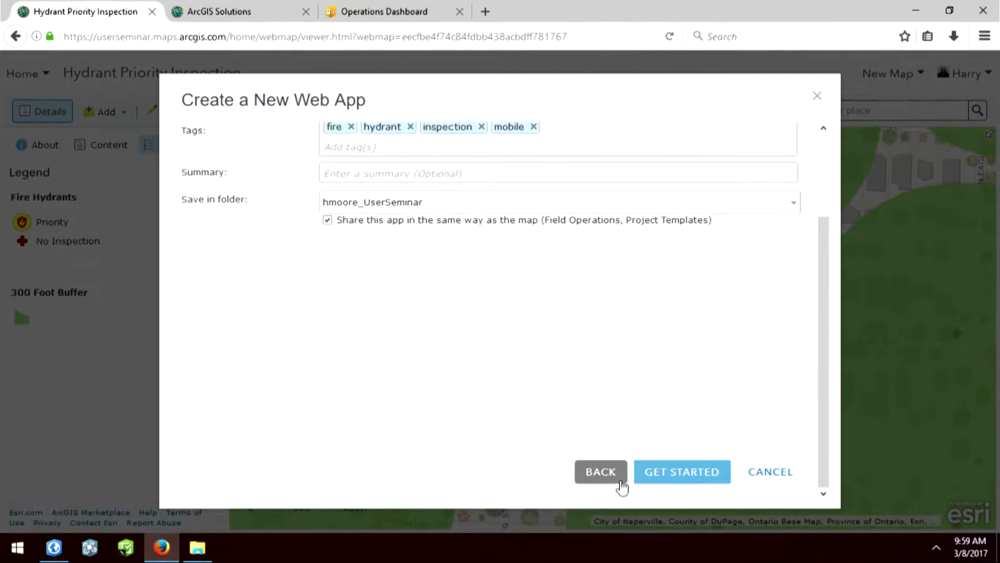
pyautogui.moveTo(681, 471)
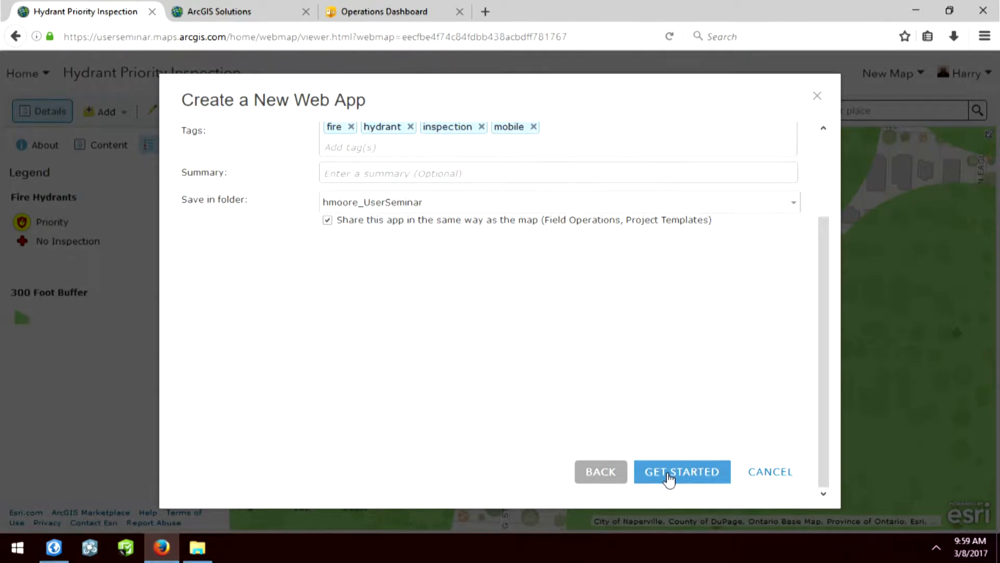
pyautogui.click(682, 471)
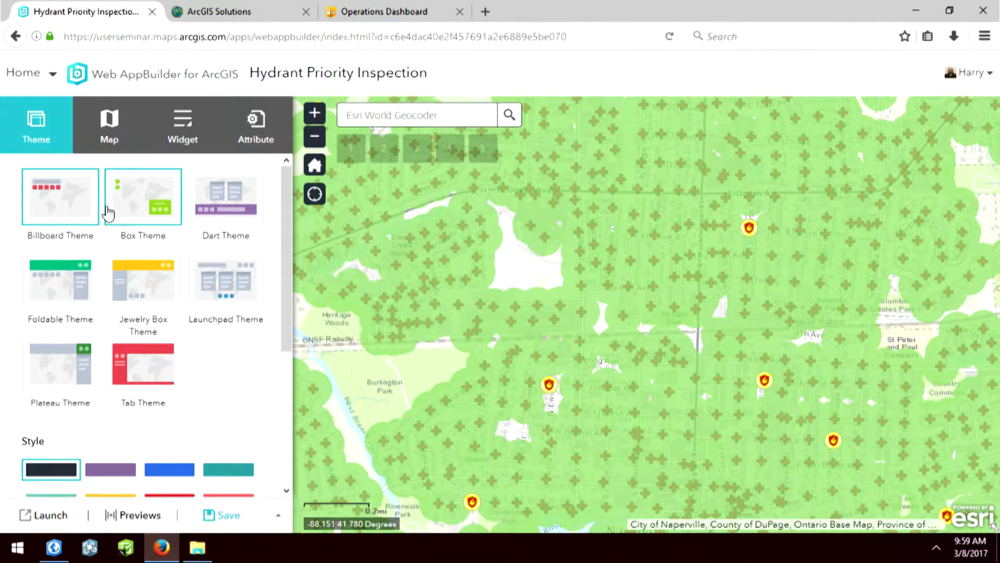
# Switch to the app's widget settings and turn on the Extent Navigate widget.
pyautogui.click(181, 124)
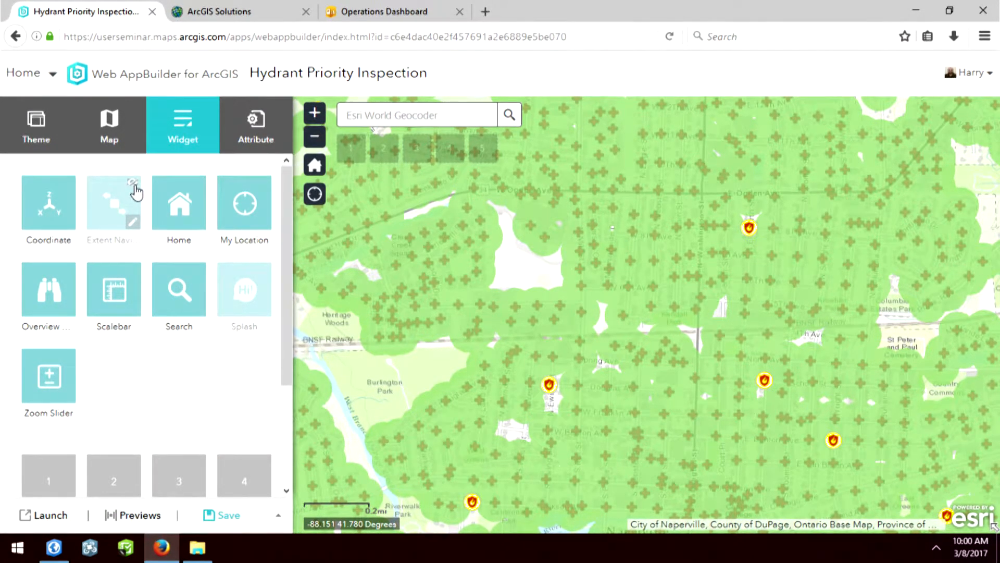
pyautogui.click(112, 203)
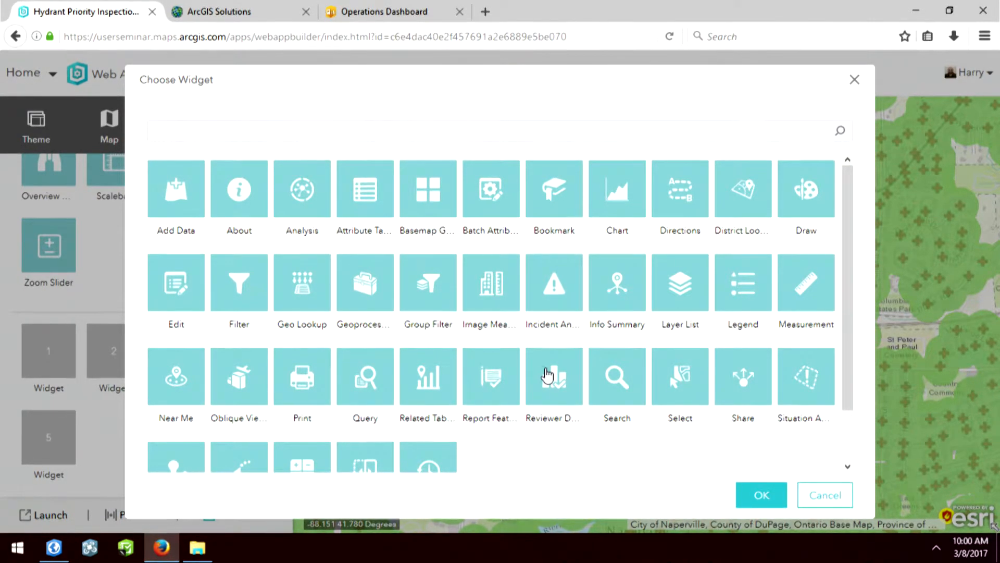
pyautogui.moveTo(372, 305)
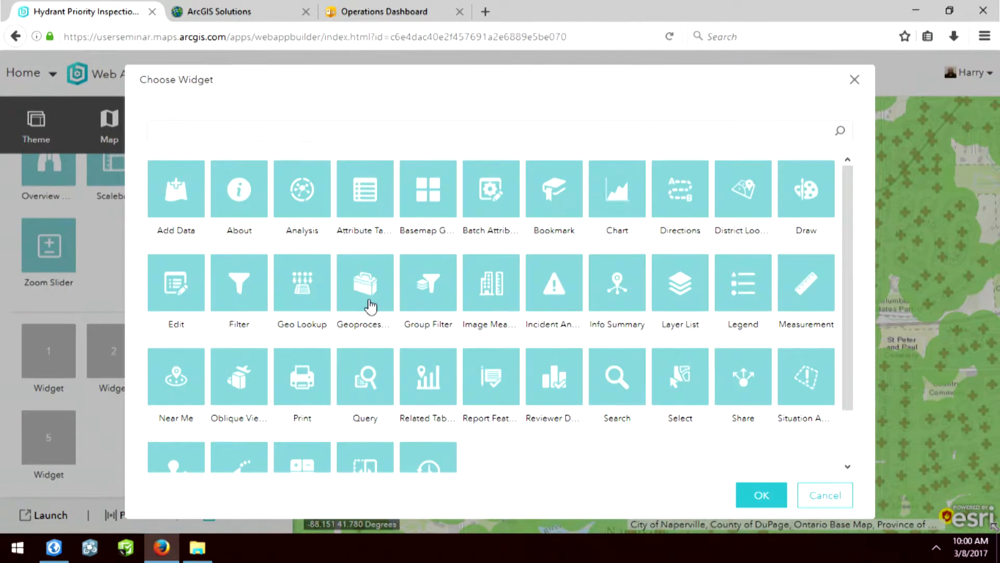
# Select the Geoprocessing widget, then cancel its GP task and configuration dialogs without adding it.
pyautogui.click(365, 282)
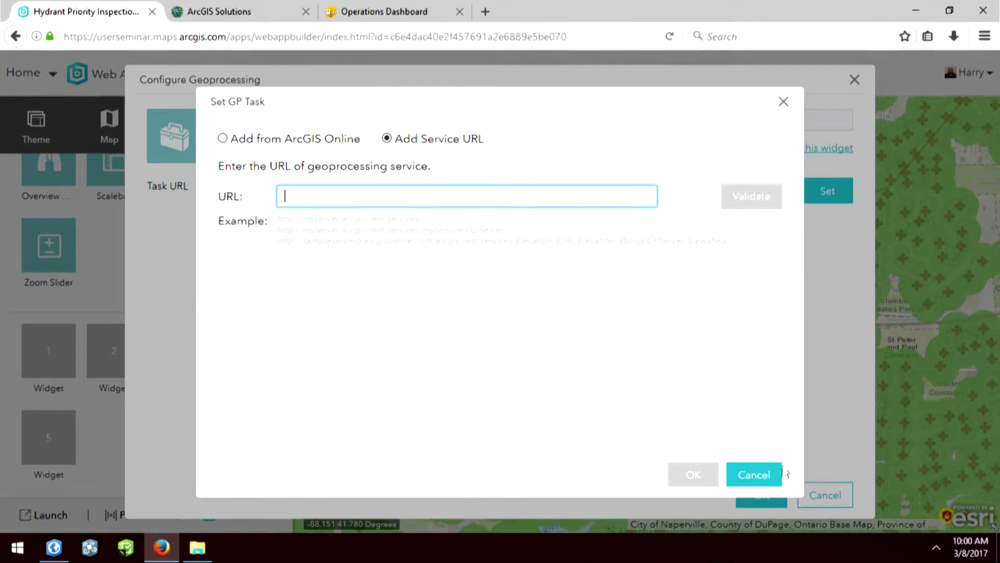
pyautogui.click(753, 476)
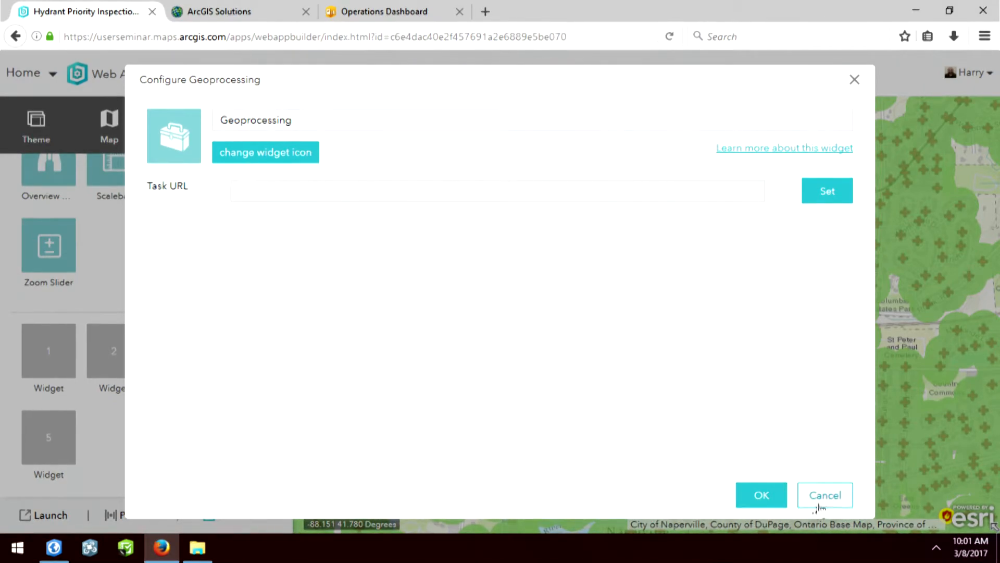
pyautogui.click(824, 495)
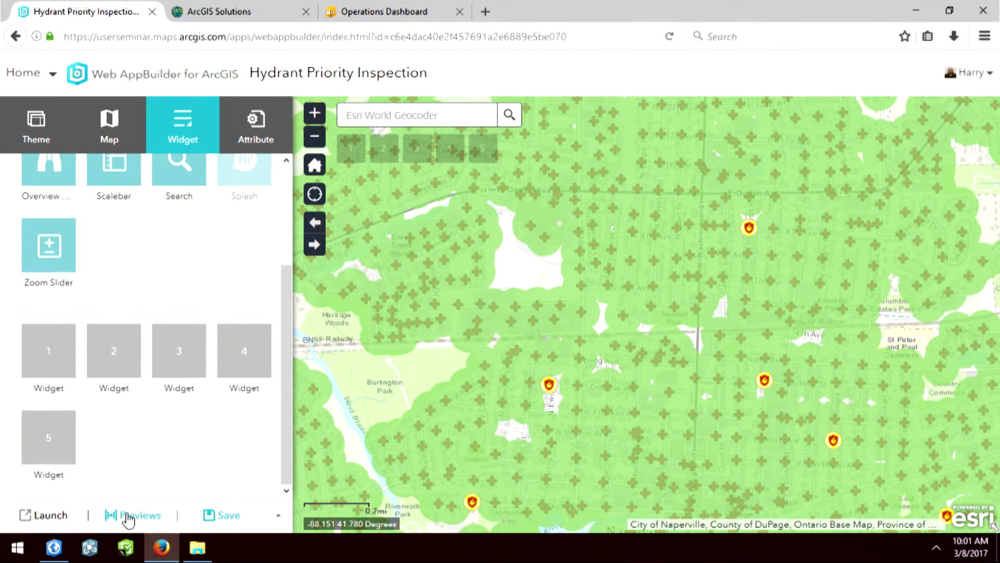
# Preview the app at Lenovo Z2 Pro and another phone's 360×640 screen size.
pyautogui.click(132, 514)
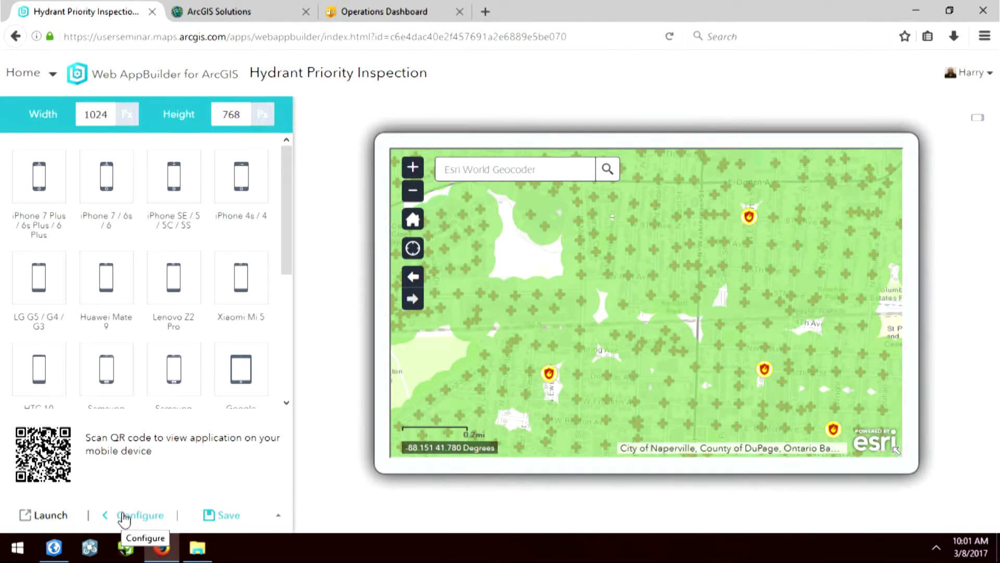
pyautogui.moveTo(127, 494)
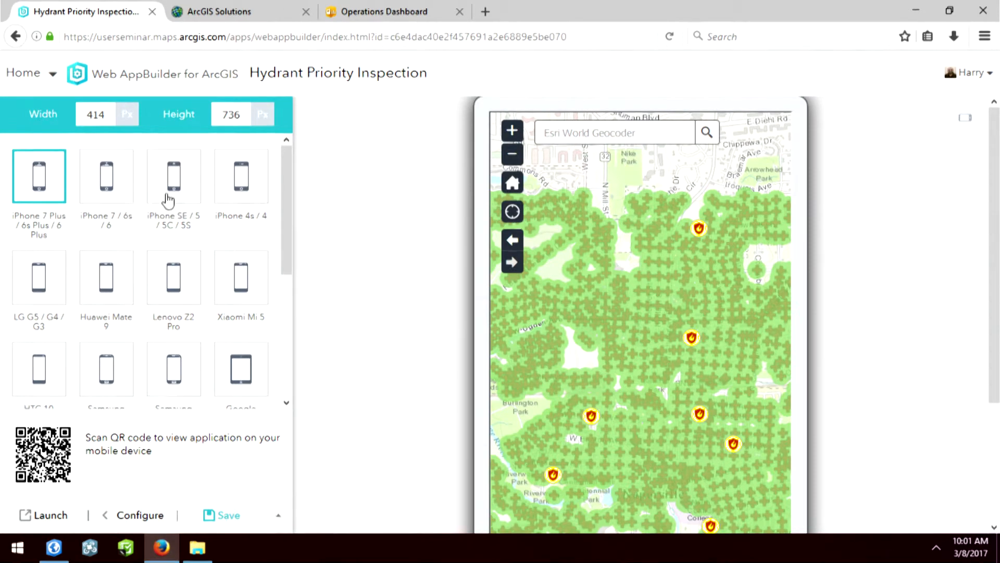
pyautogui.click(174, 277)
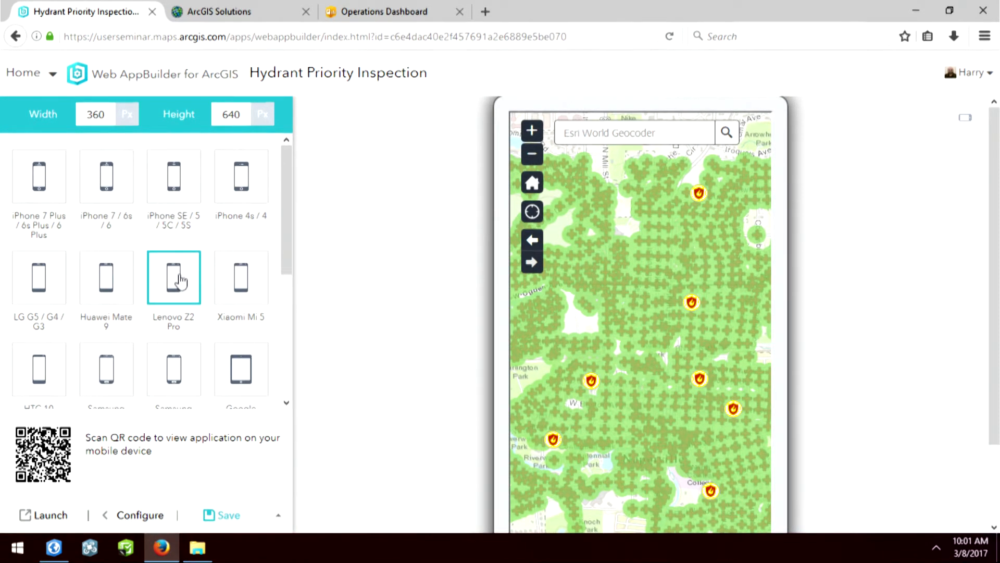
pyautogui.click(106, 369)
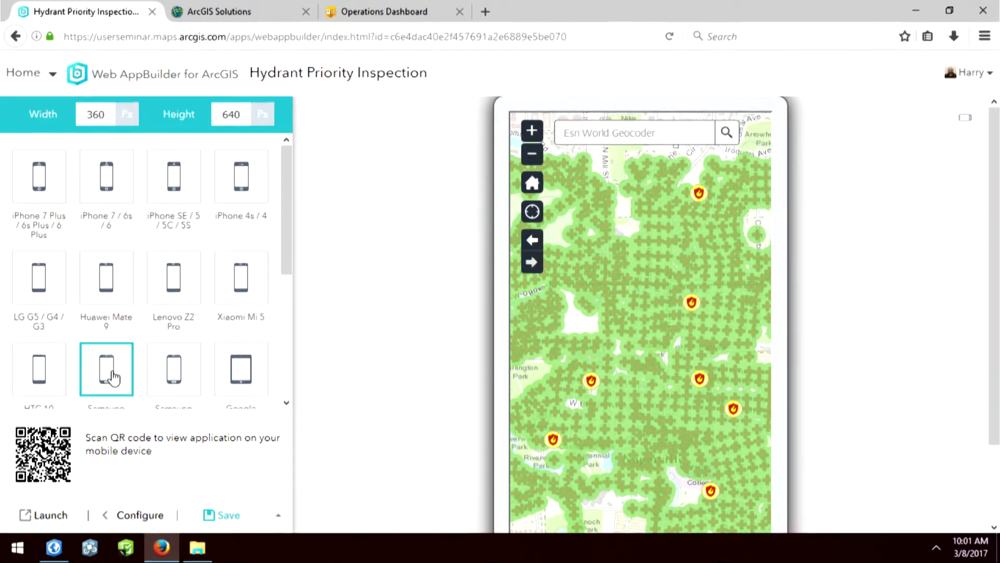